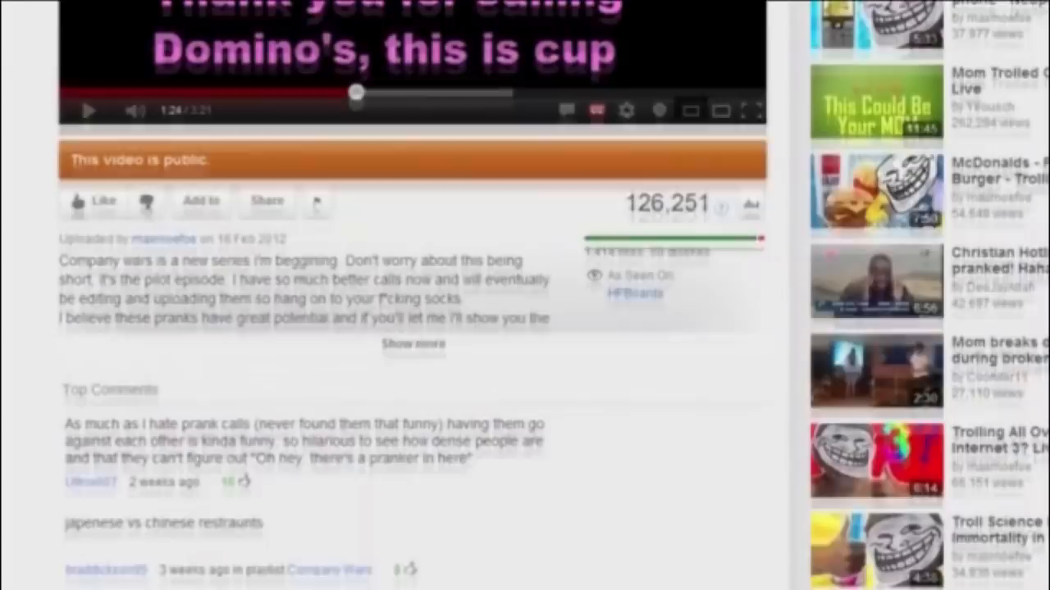
pyautogui.scroll(-3)
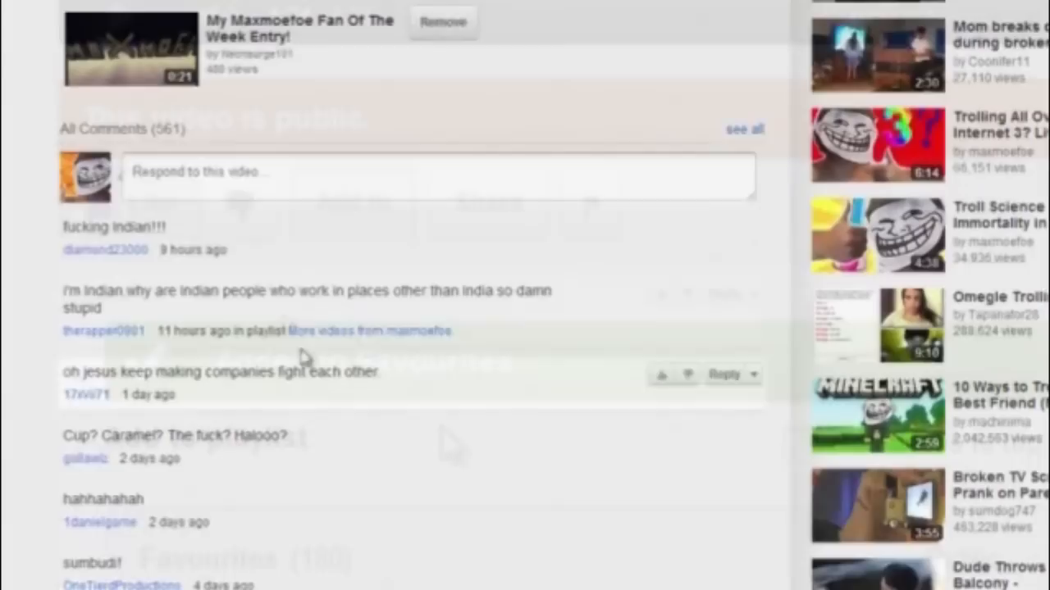
pyautogui.scroll(3)
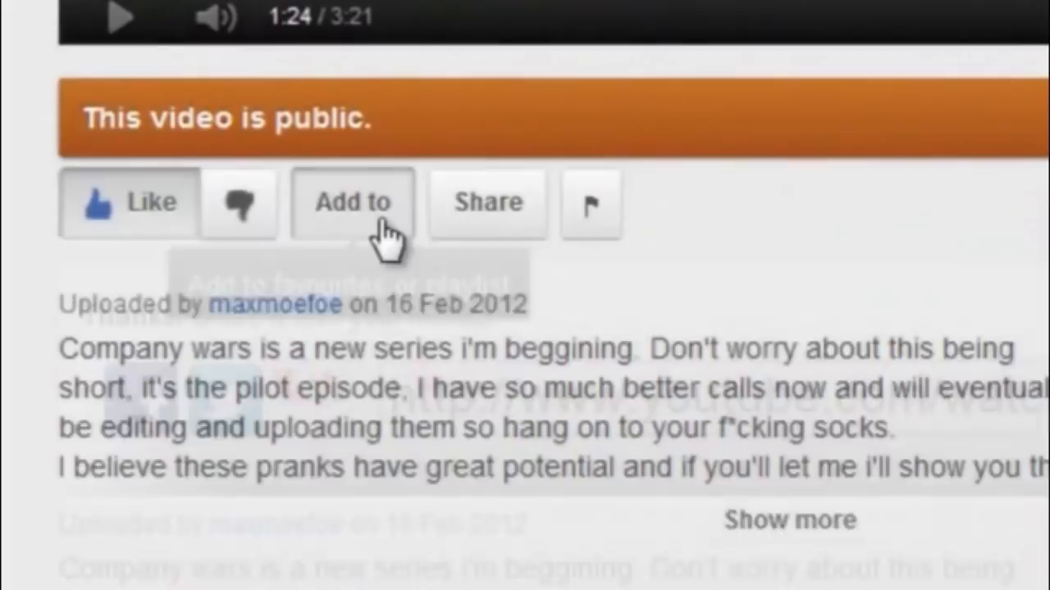
pyautogui.scroll(-3)
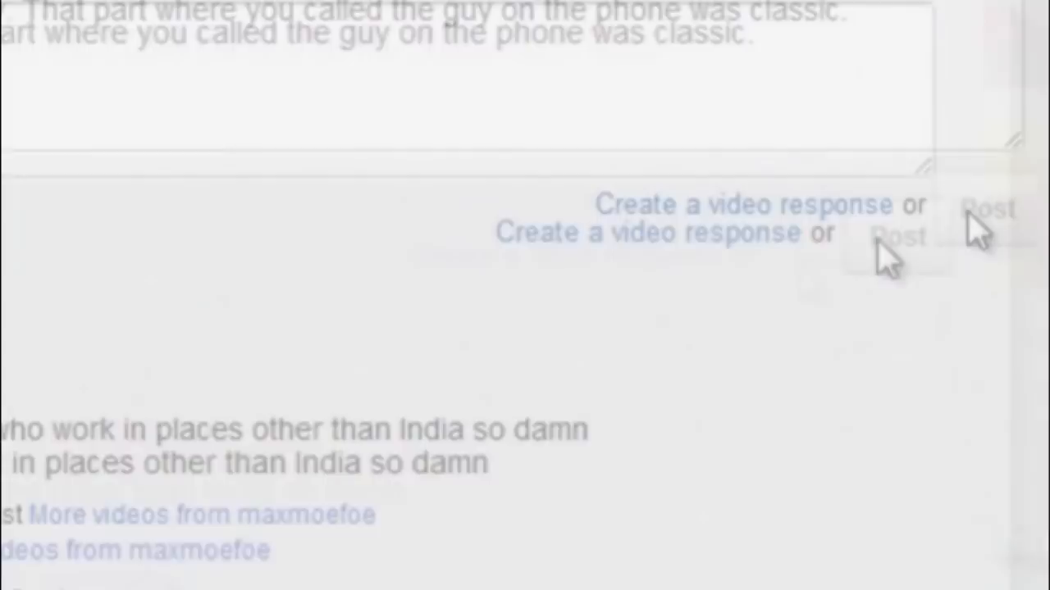